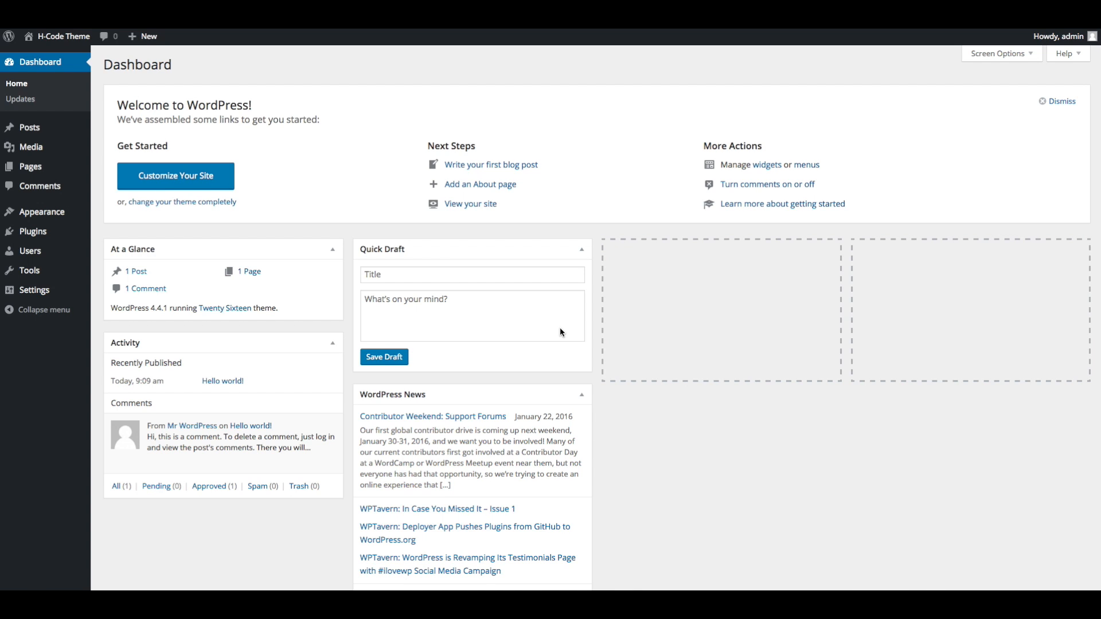
pyautogui.moveTo(67, 217)
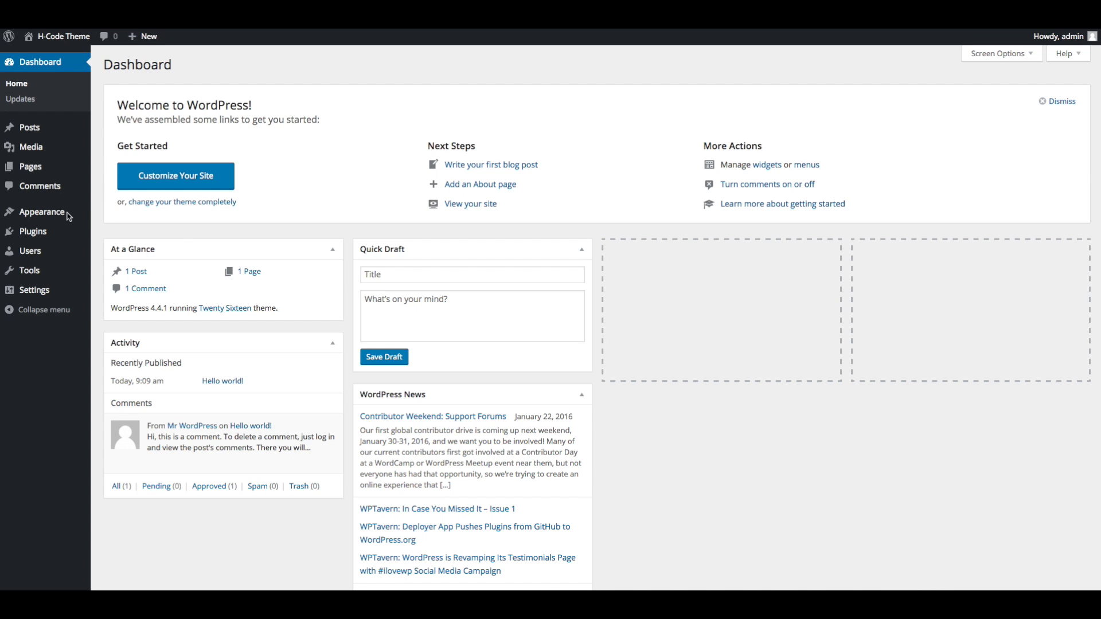
pyautogui.moveTo(40, 213)
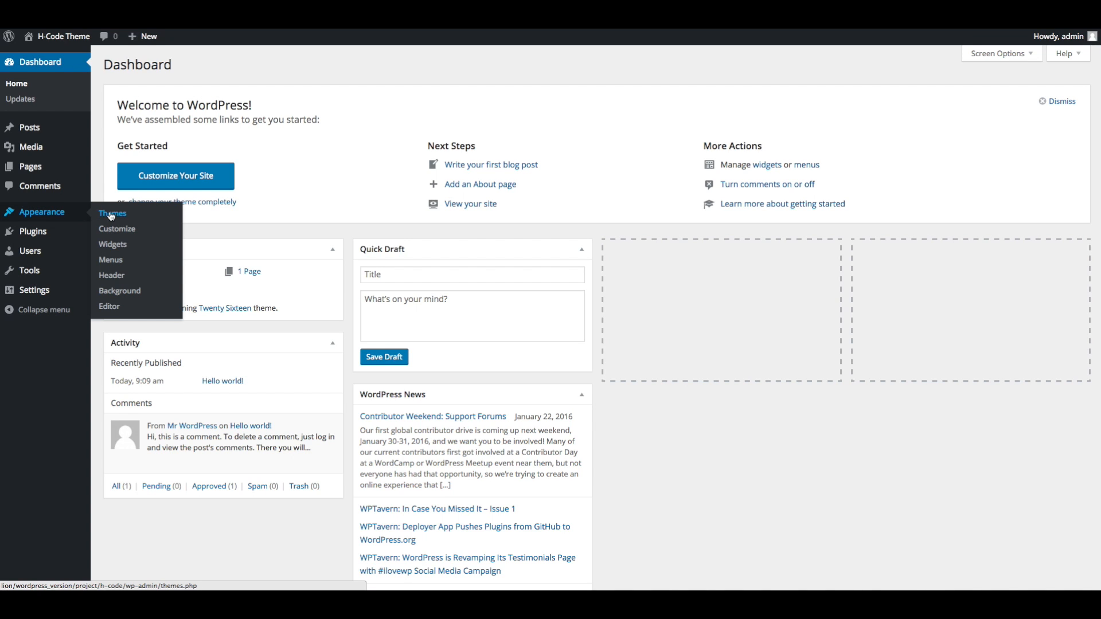
# Go to Appearance > Themes to list the installed themes.
pyautogui.click(112, 213)
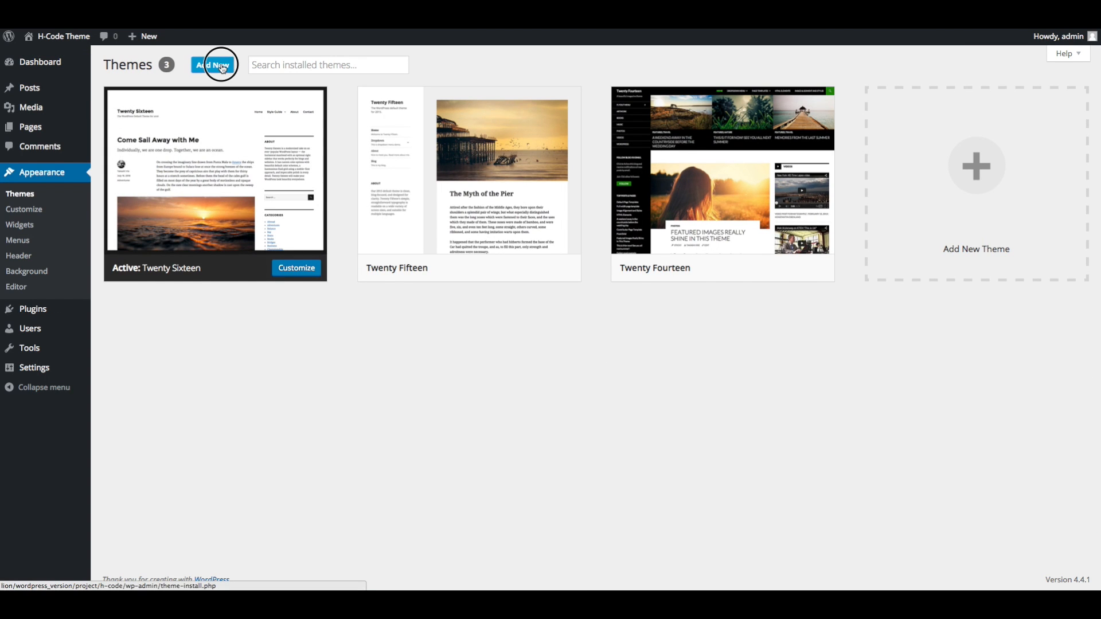
# Upload the H-Code.zip theme package from the computer and install it.
pyautogui.click(216, 65)
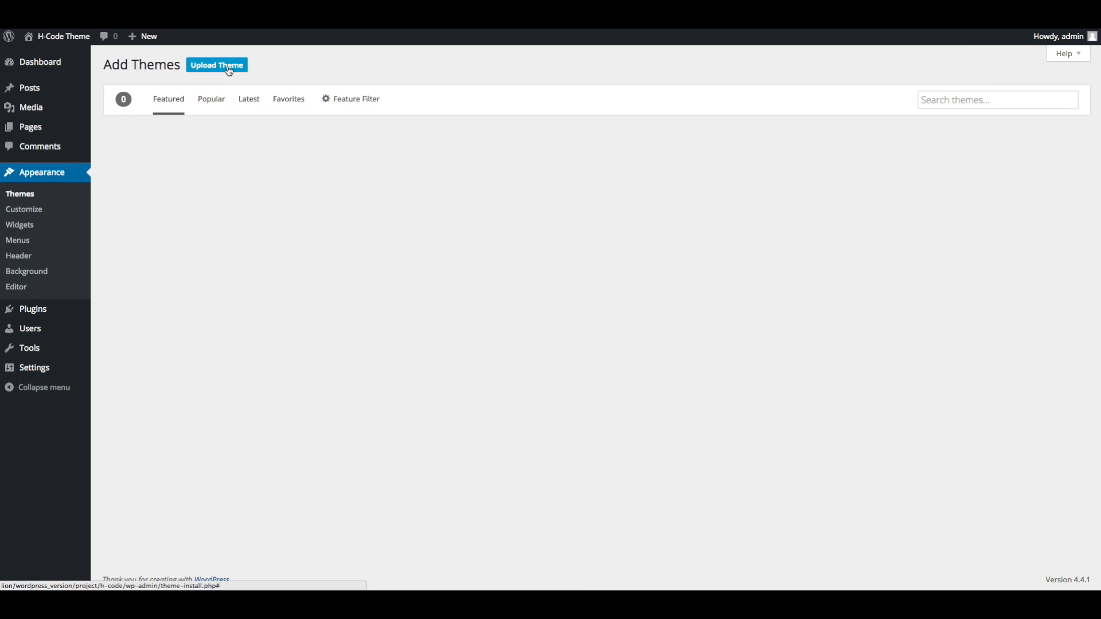
pyautogui.click(217, 64)
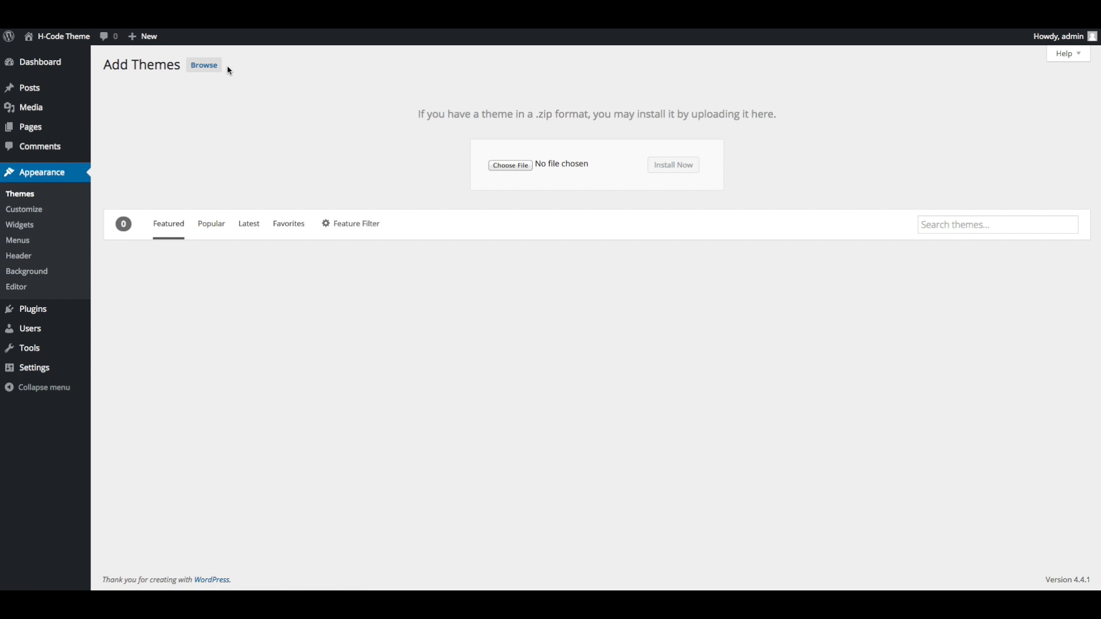
pyautogui.moveTo(500, 195)
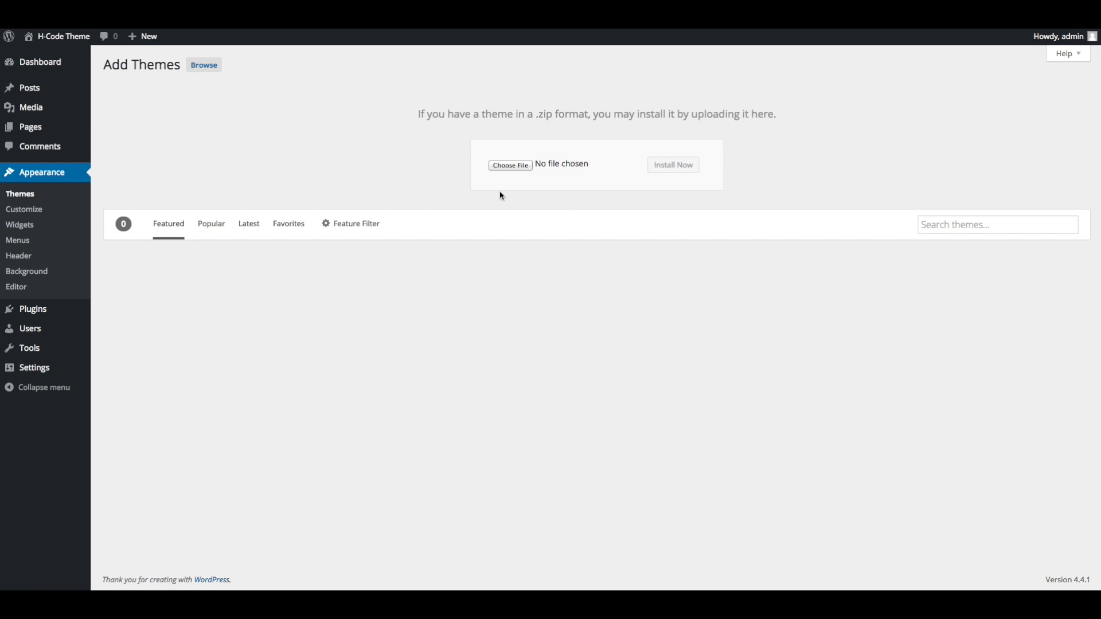
pyautogui.click(510, 165)
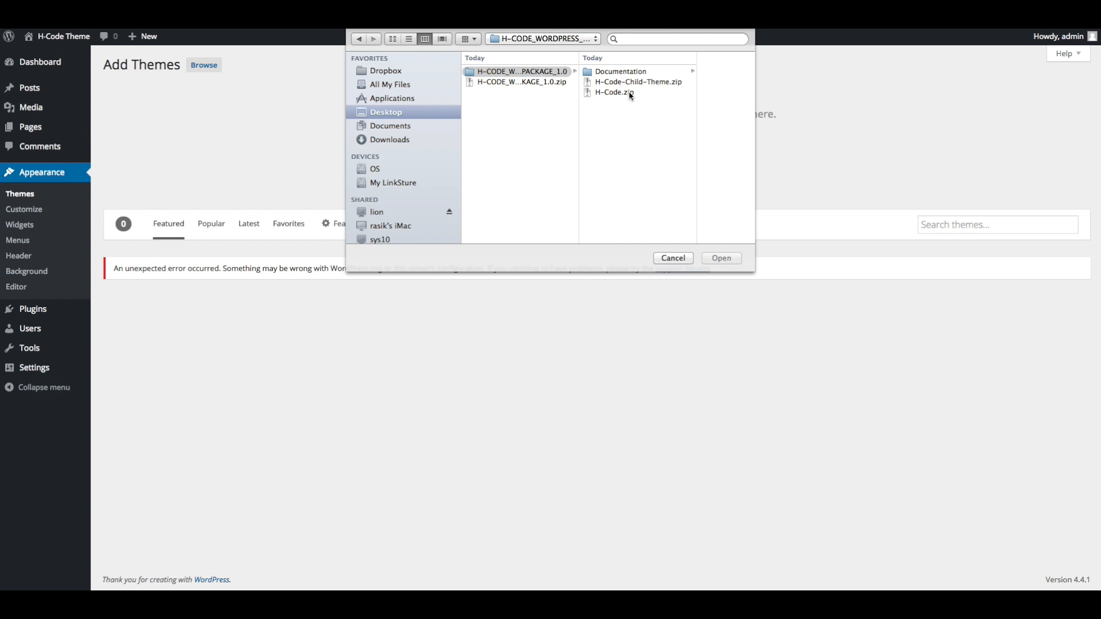
pyautogui.click(613, 92)
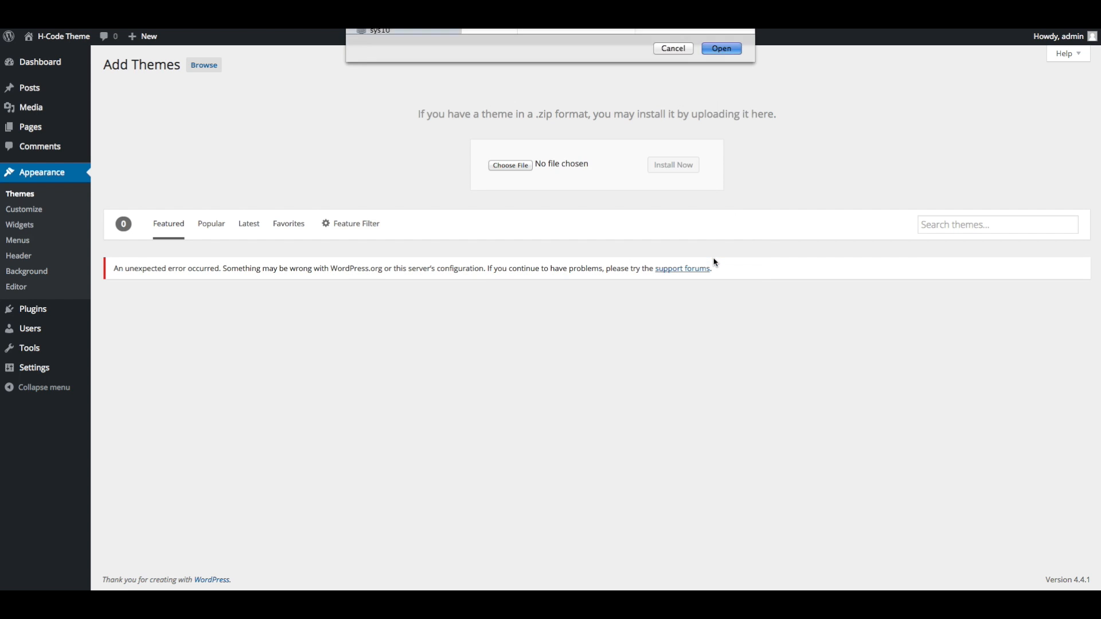
pyautogui.click(721, 48)
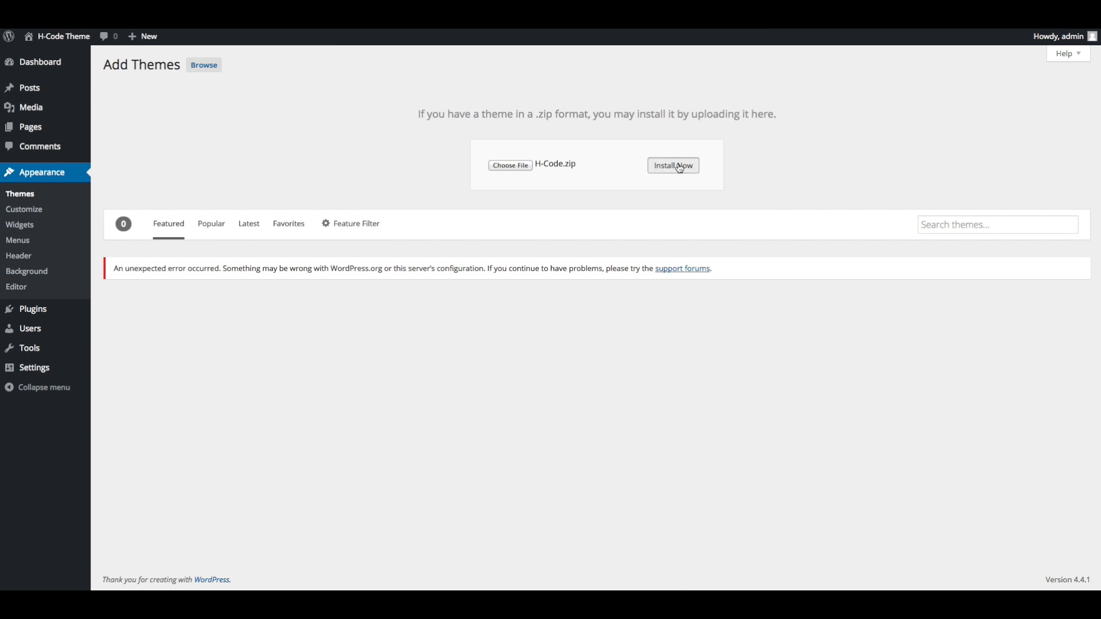
pyautogui.click(672, 165)
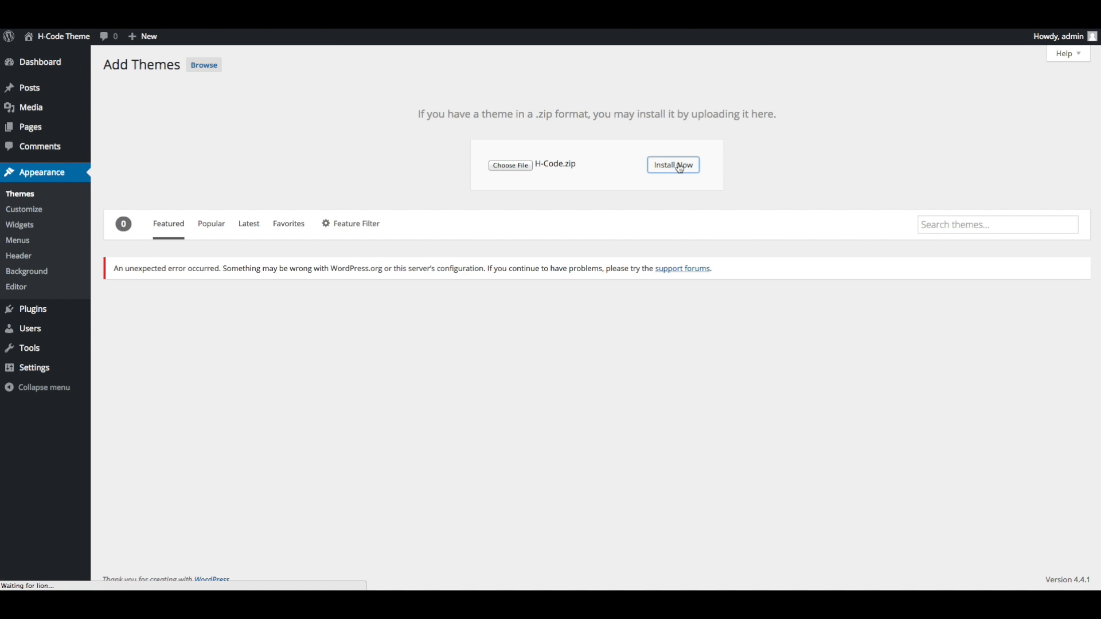
pyautogui.moveTo(695, 194)
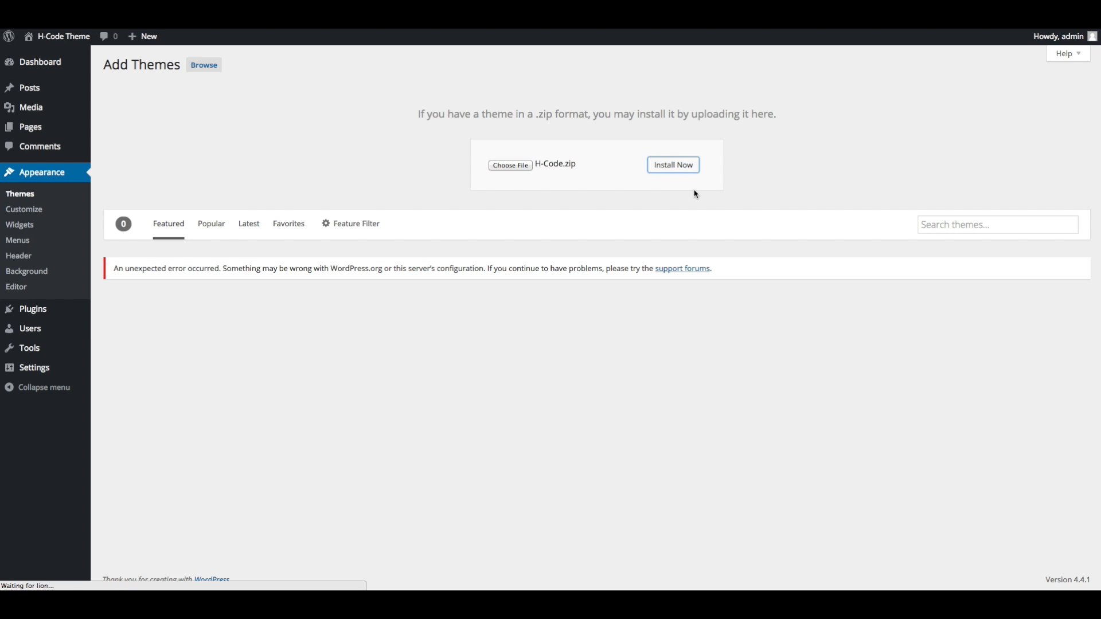
pyautogui.click(673, 164)
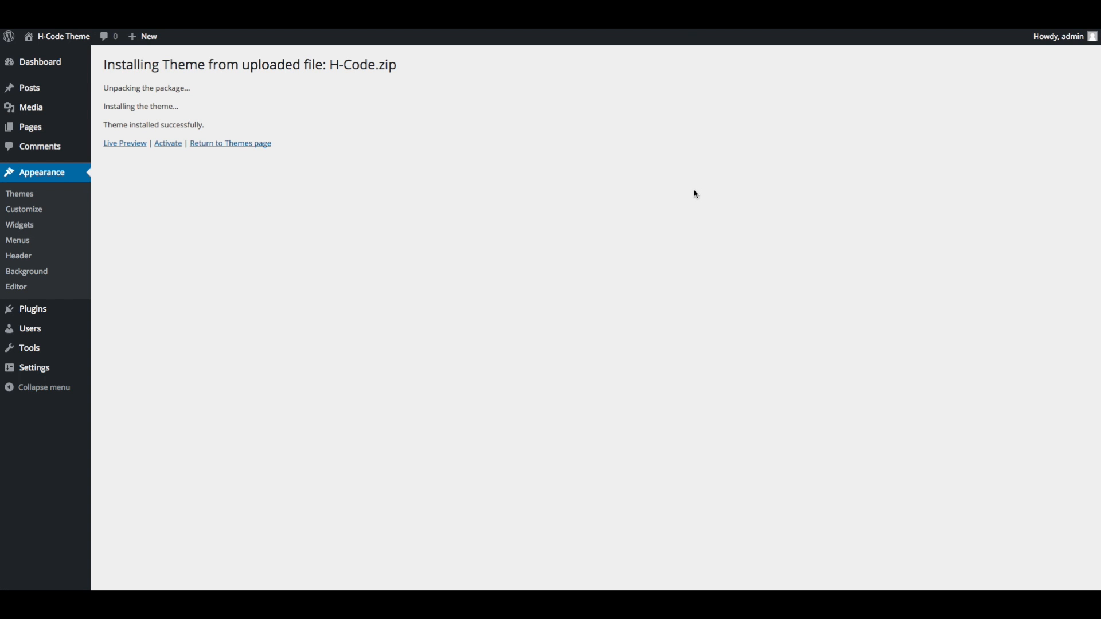
pyautogui.moveTo(412, 202)
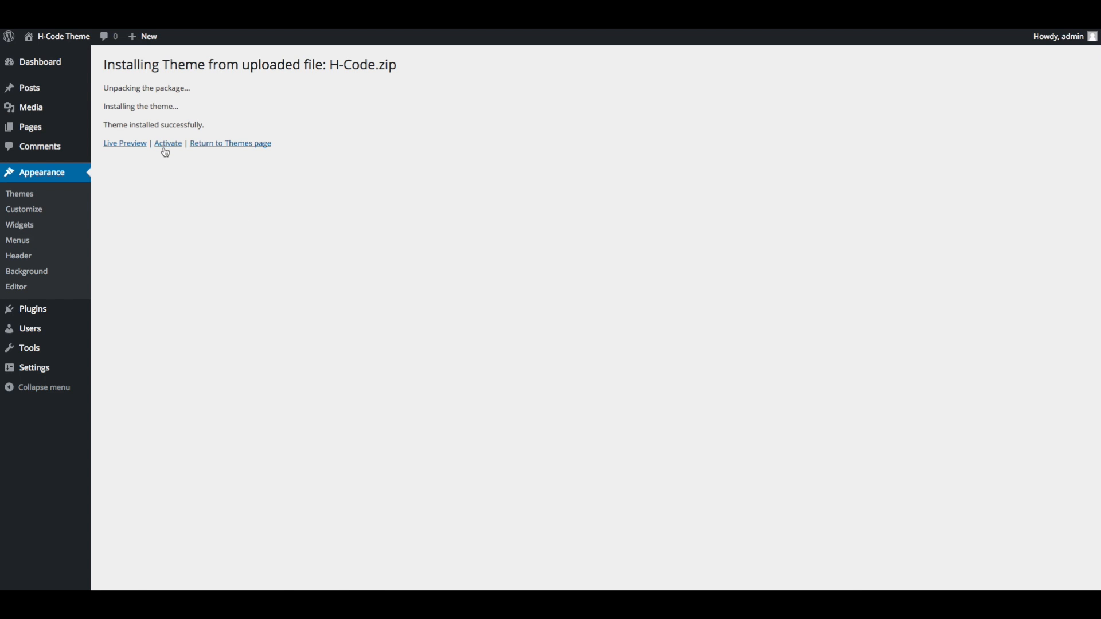
# Activate the freshly installed H-Code theme.
pyautogui.click(167, 144)
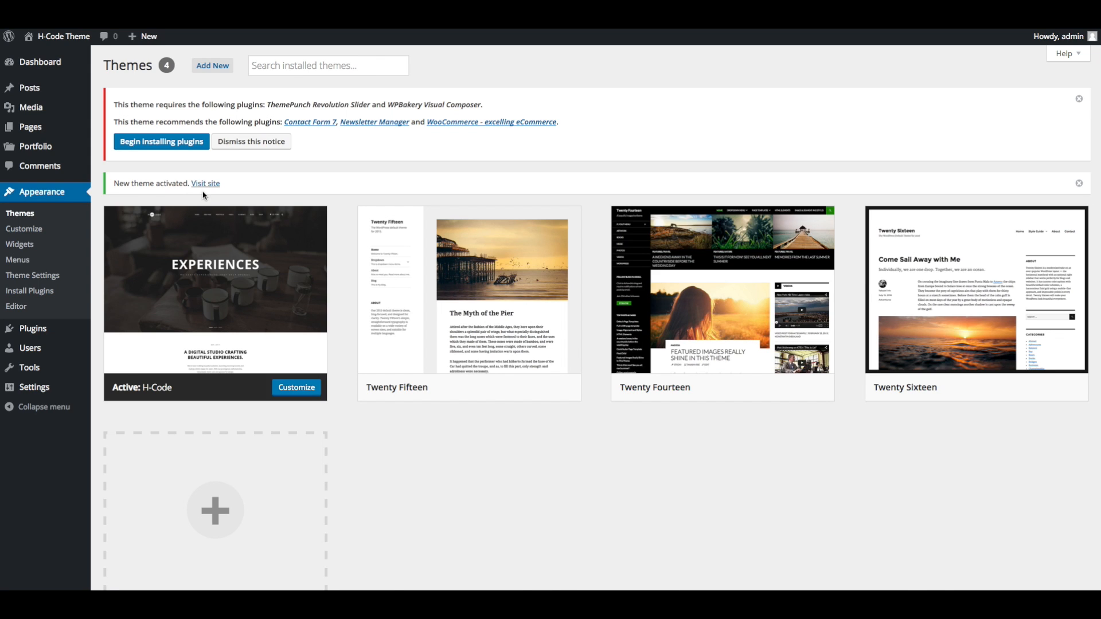
pyautogui.moveTo(192, 178)
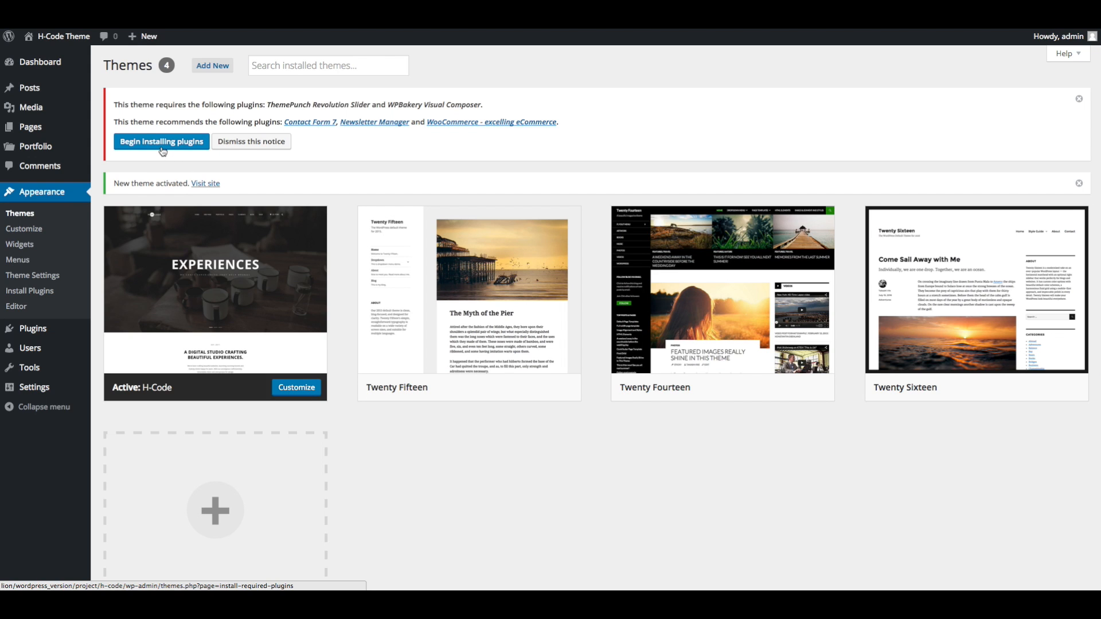
# Begin installing plugins from the theme notice to list H-Code's required plugins.
pyautogui.click(161, 141)
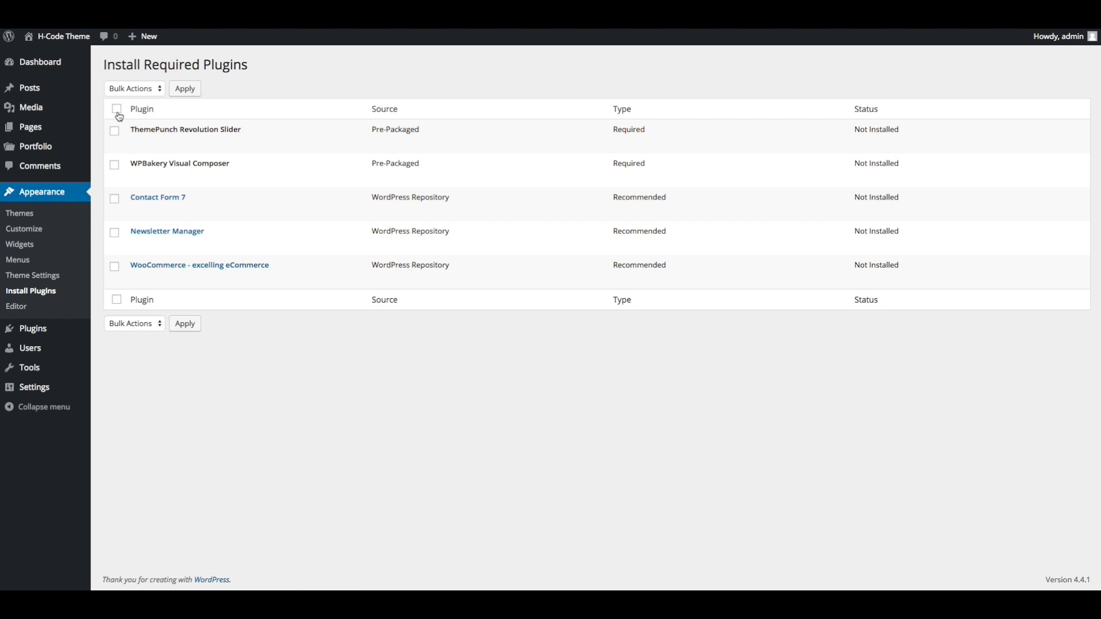
# Bulk-install all five listed plugins and return to the Install Required Plugins page.
pyautogui.click(117, 109)
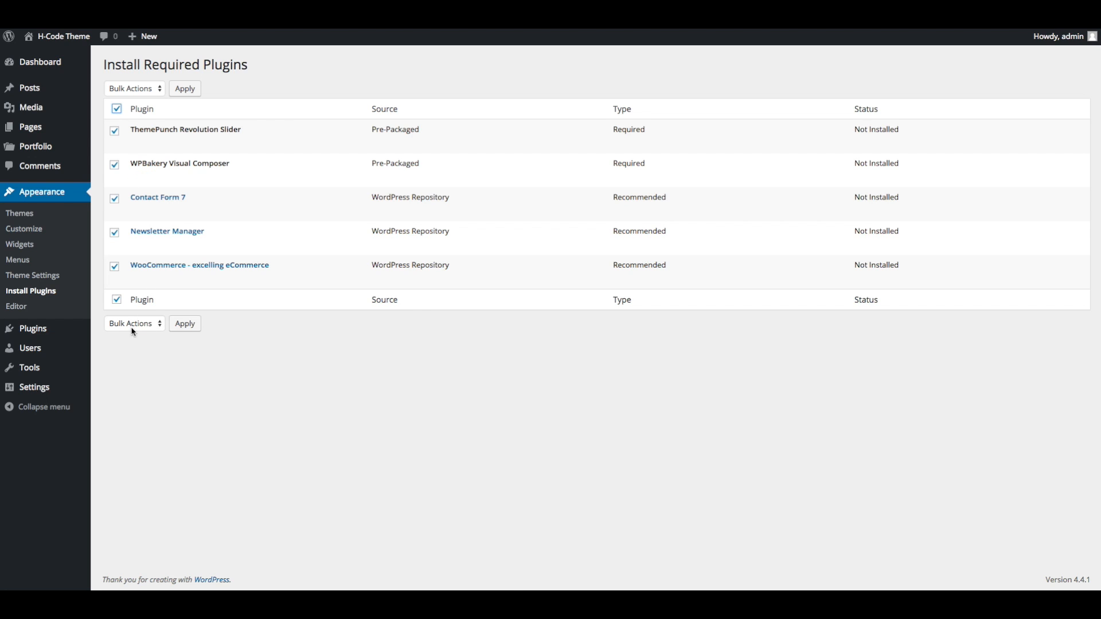
pyautogui.click(133, 324)
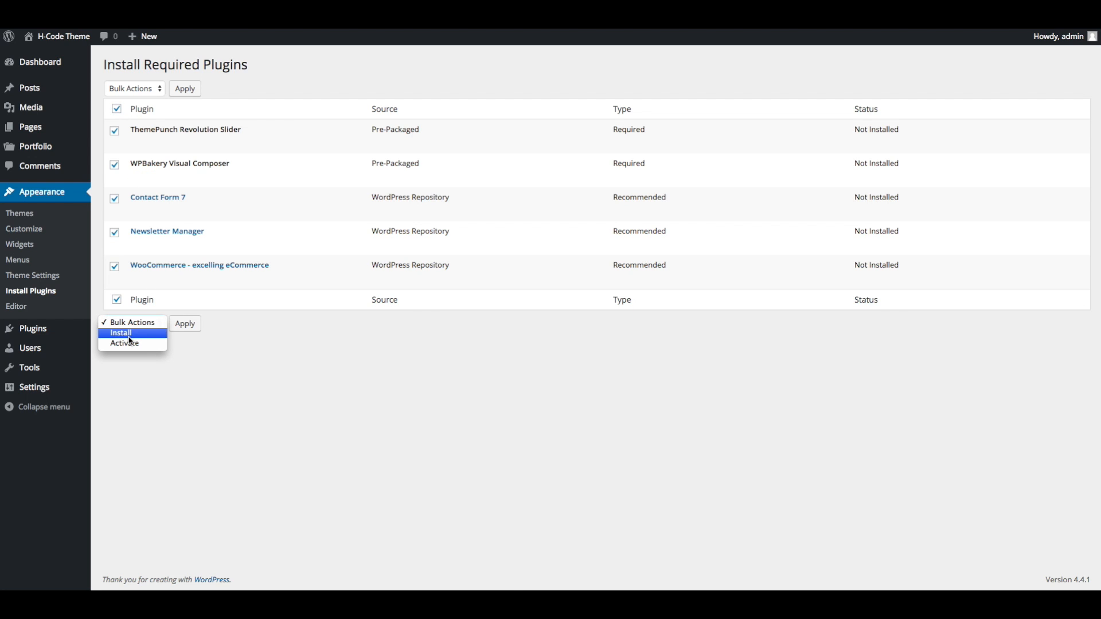
pyautogui.click(121, 332)
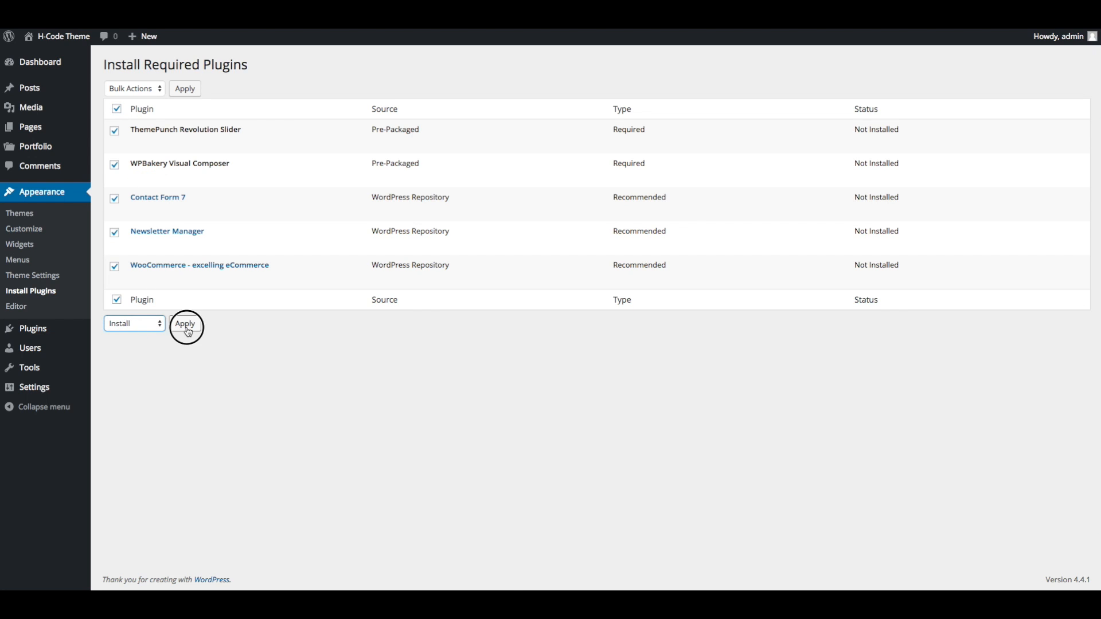
pyautogui.click(185, 325)
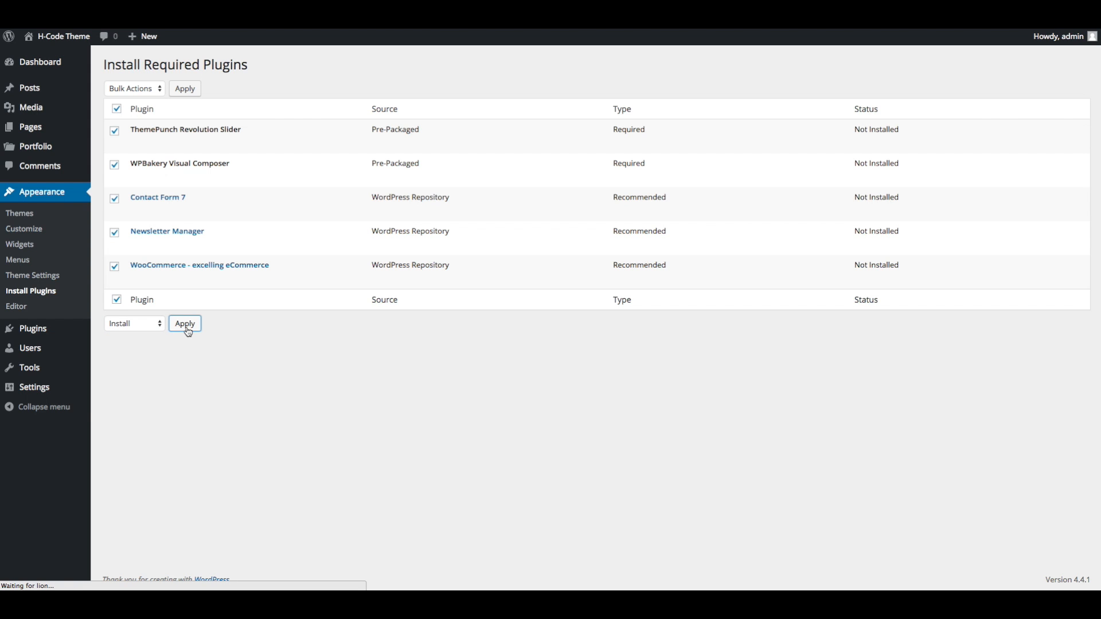
pyautogui.click(185, 323)
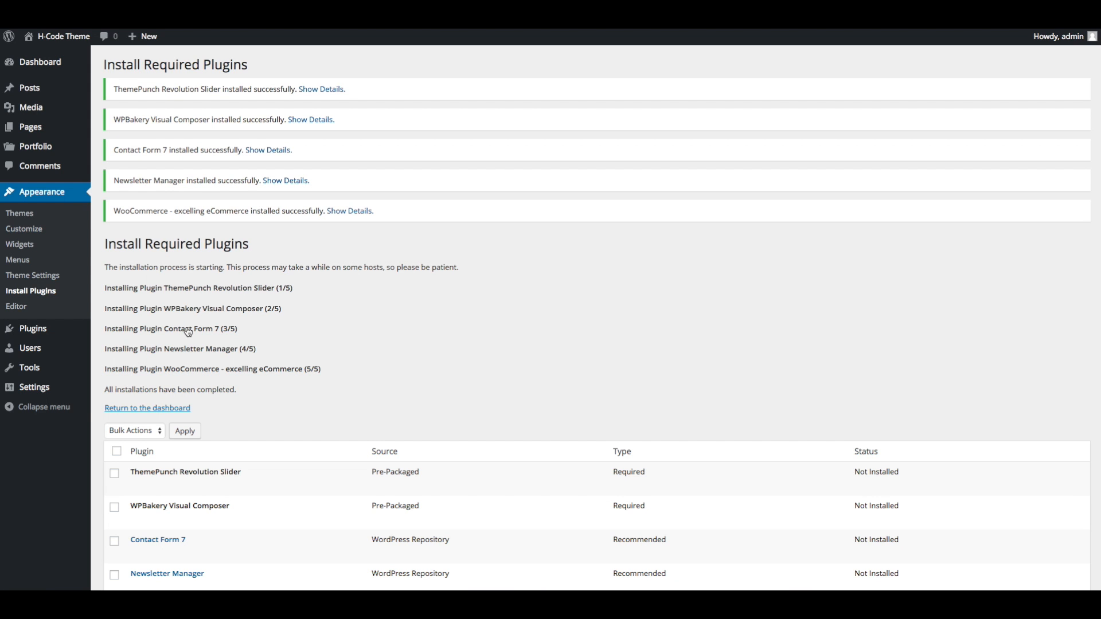
pyautogui.moveTo(299, 339)
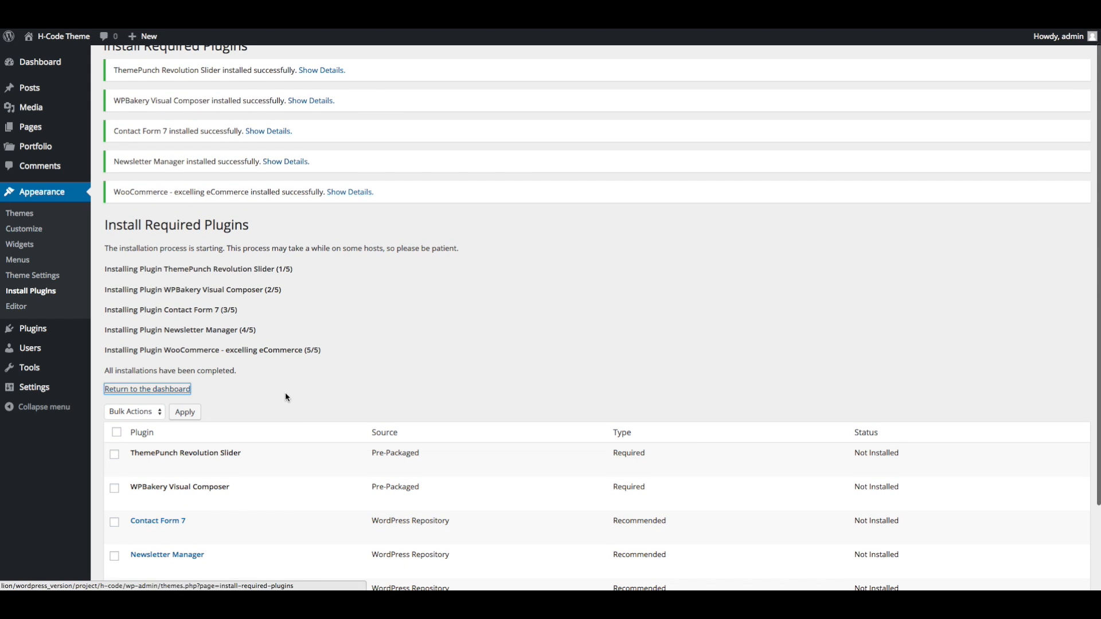
pyautogui.click(147, 389)
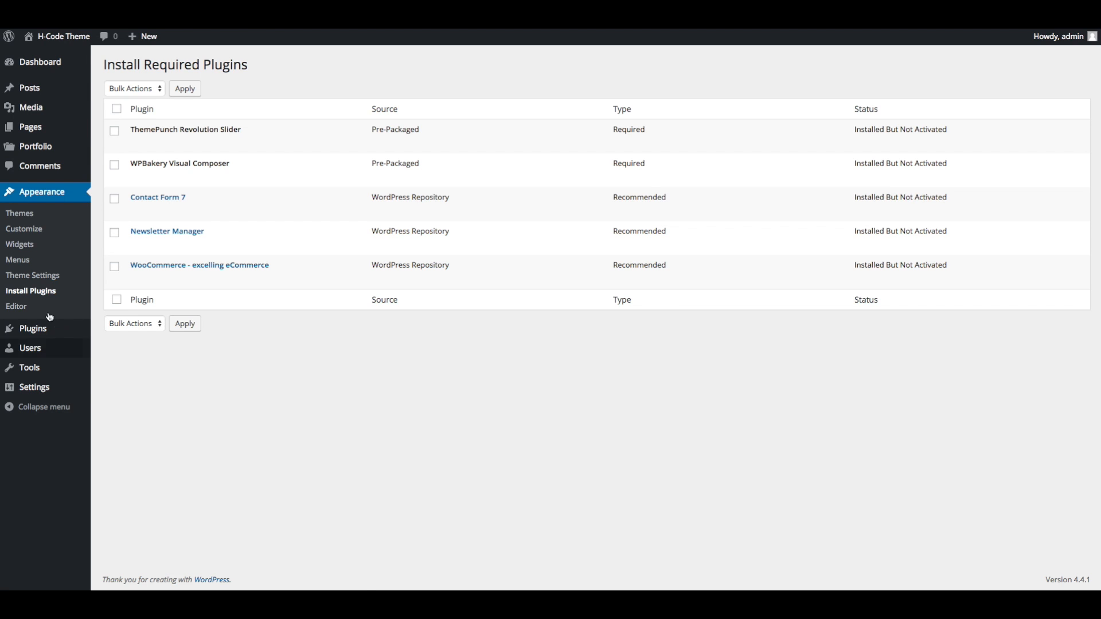
# Bulk-activate all five installed H-Code plugins.
pyautogui.click(31, 290)
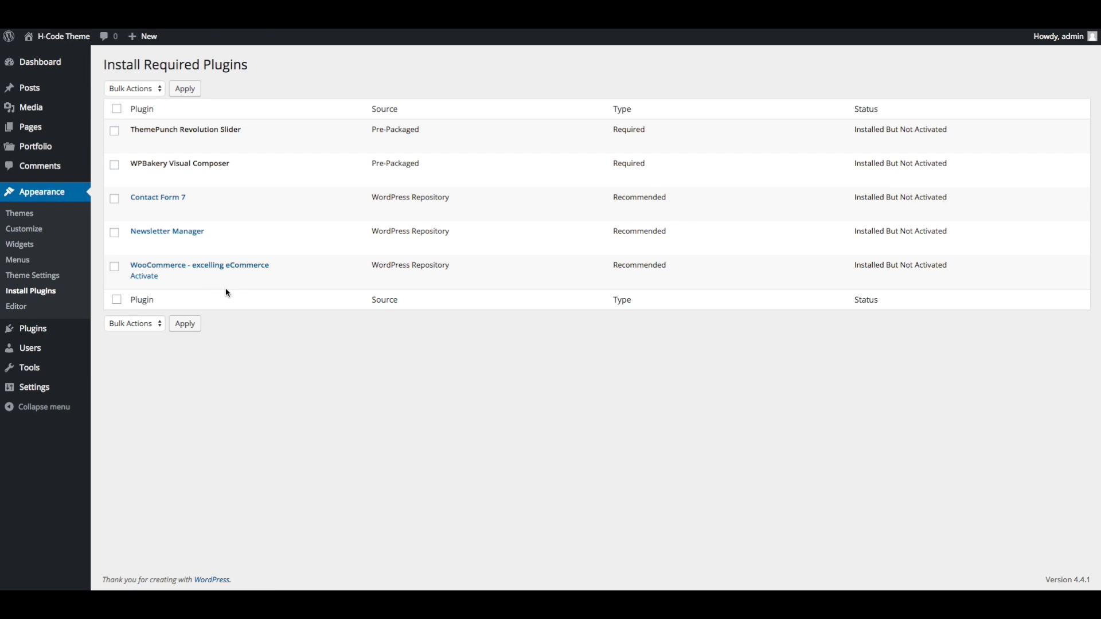
pyautogui.click(116, 108)
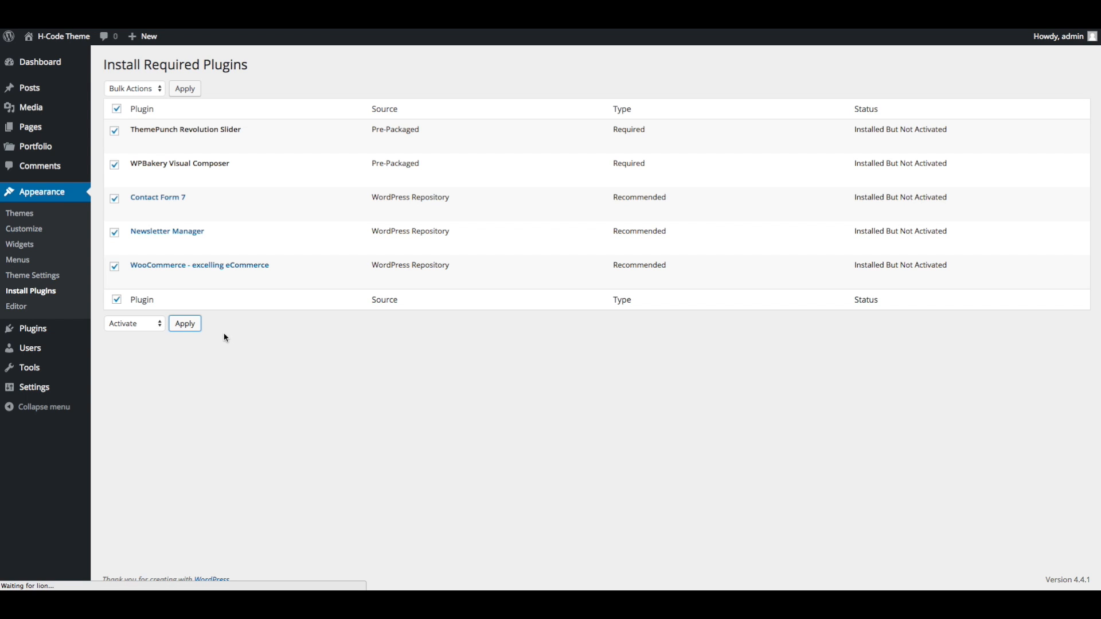
pyautogui.click(185, 323)
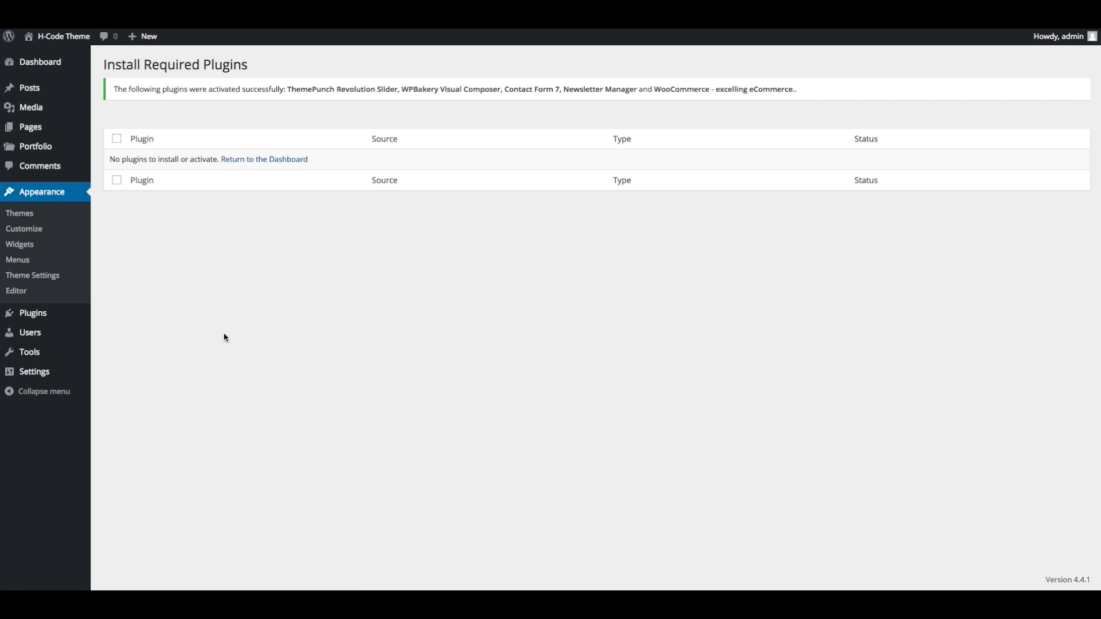
pyautogui.moveTo(226, 337)
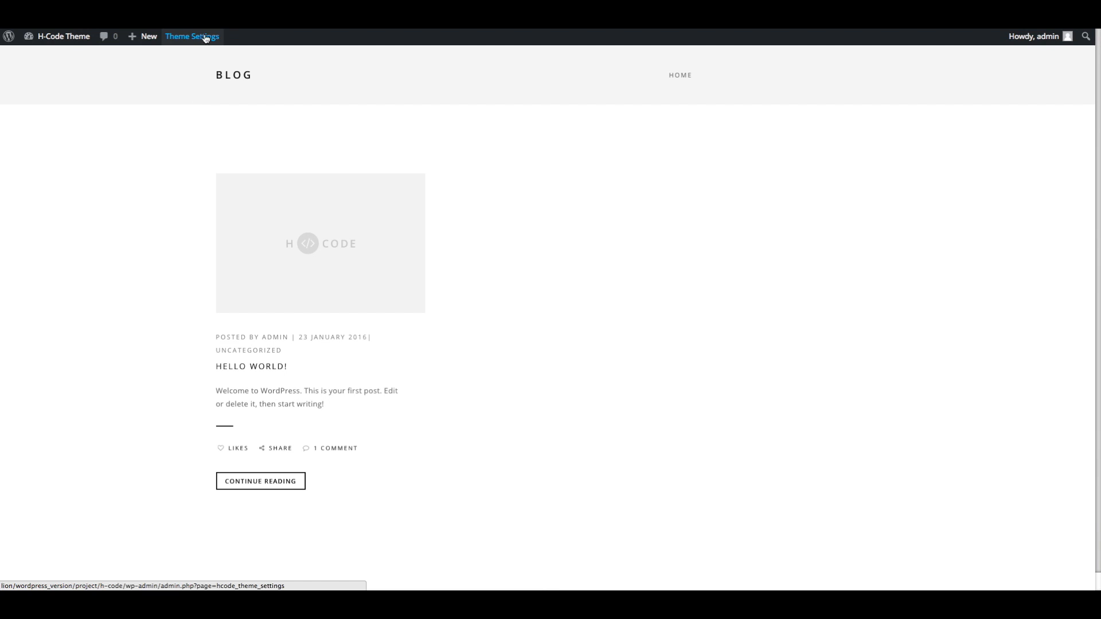
pyautogui.click(192, 35)
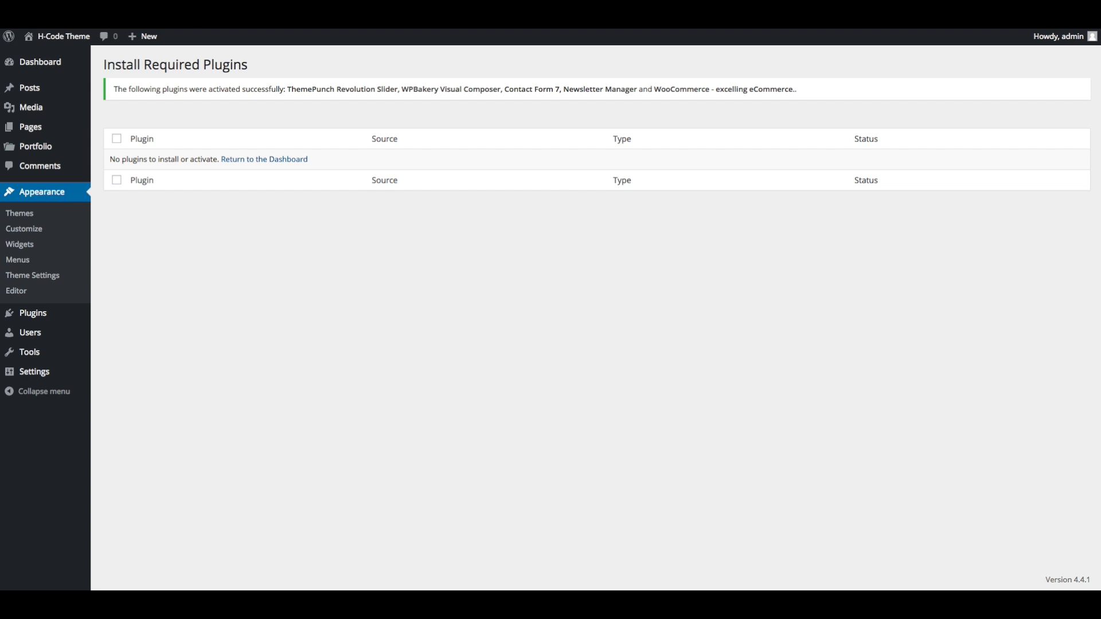
pyautogui.moveTo(19, 214)
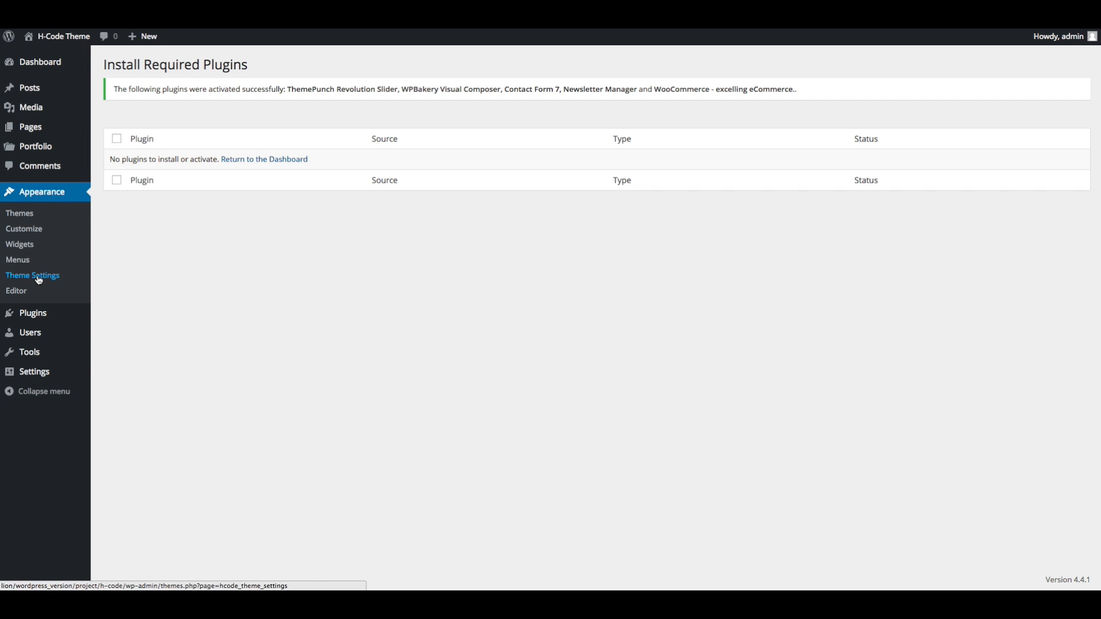
# Show the Import/Export section of H-Code Theme Settings, declining usage tracking.
pyautogui.click(32, 274)
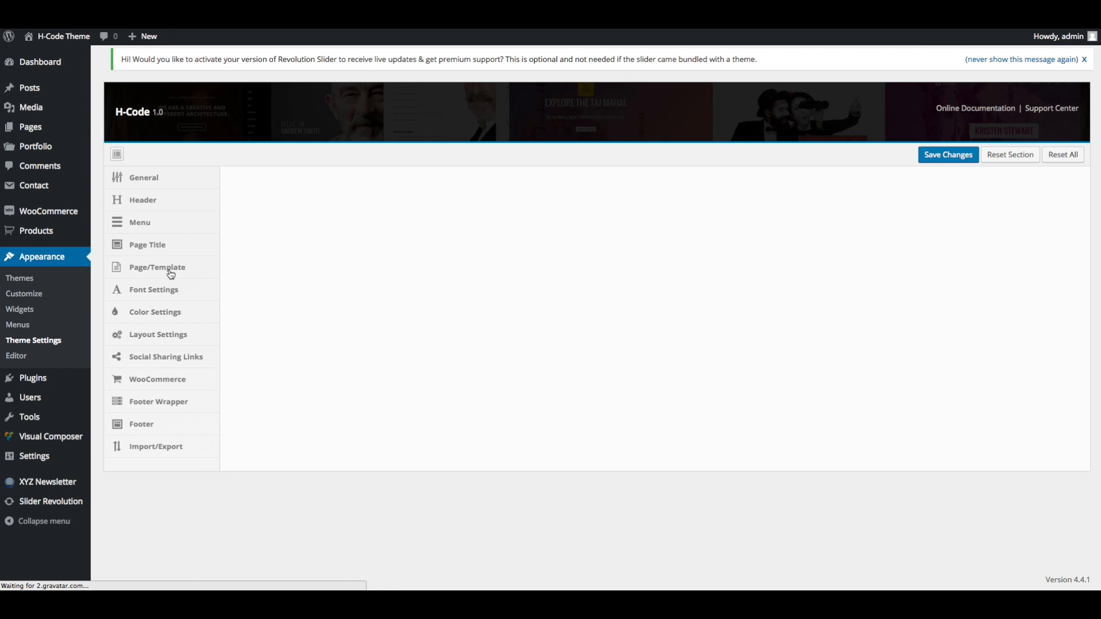
pyautogui.click(155, 446)
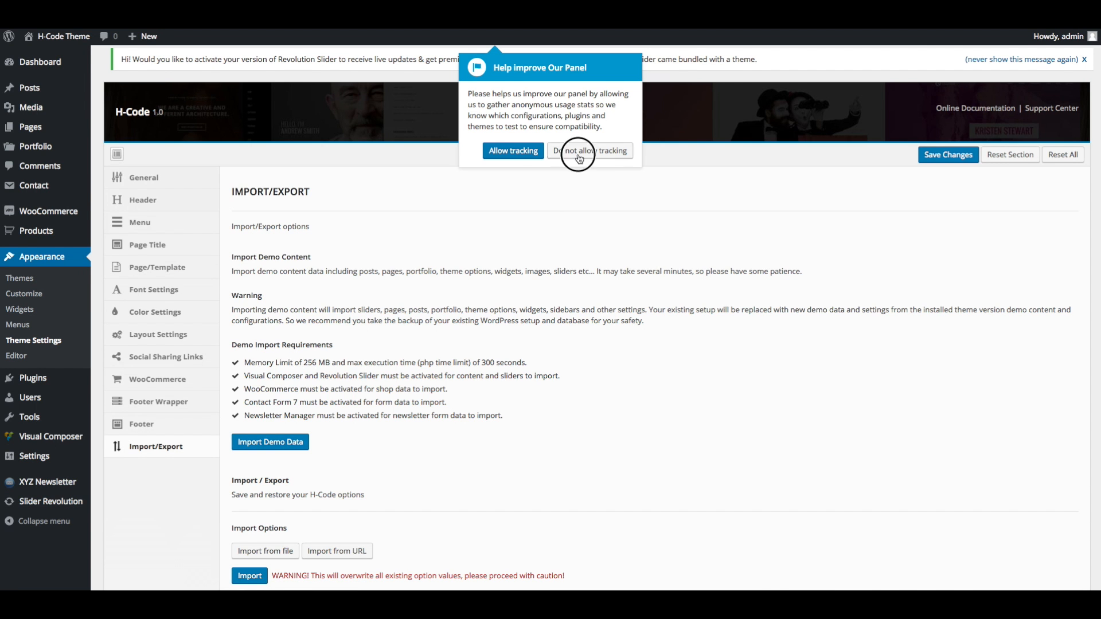
pyautogui.click(590, 152)
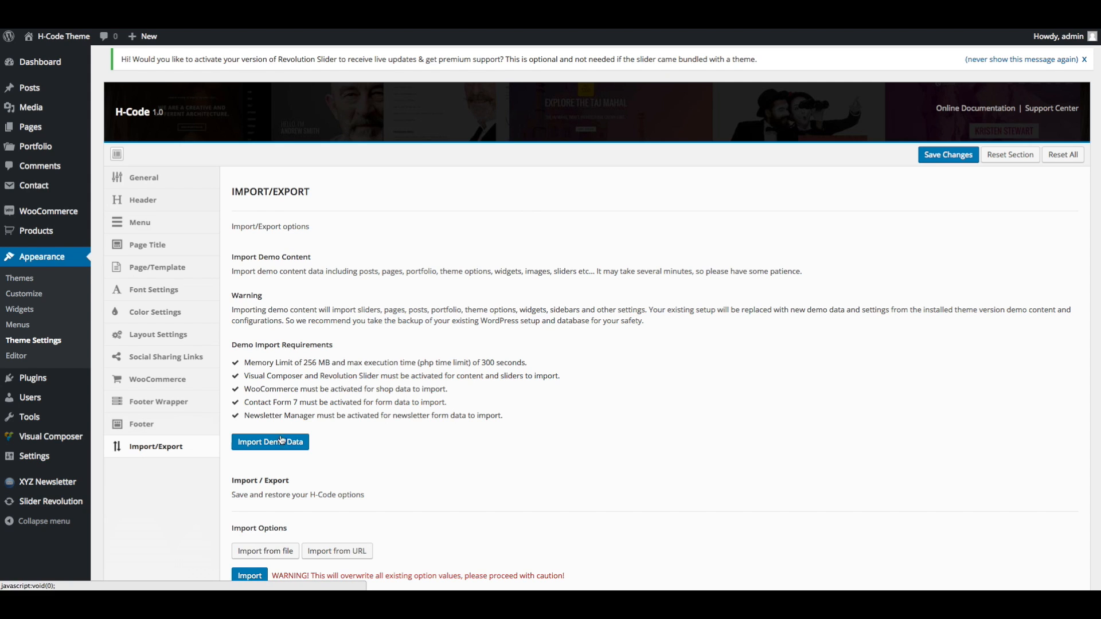
pyautogui.scroll(-3)
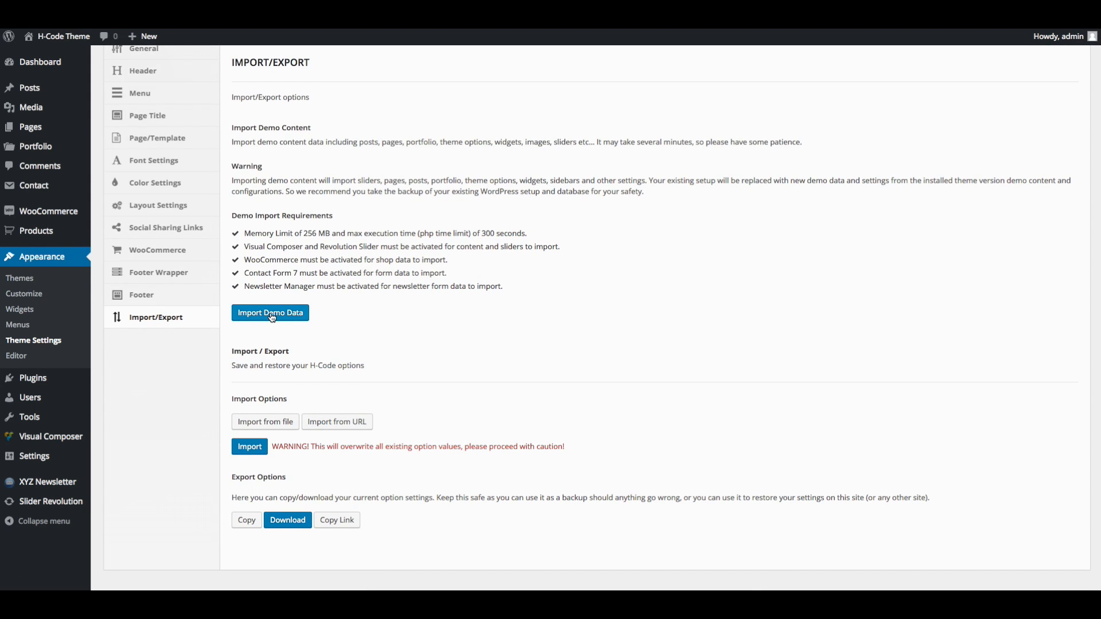
# Run Import Demo Data, confirming existing data will be replaced, and watch the H-Code.xml log.
pyautogui.click(269, 312)
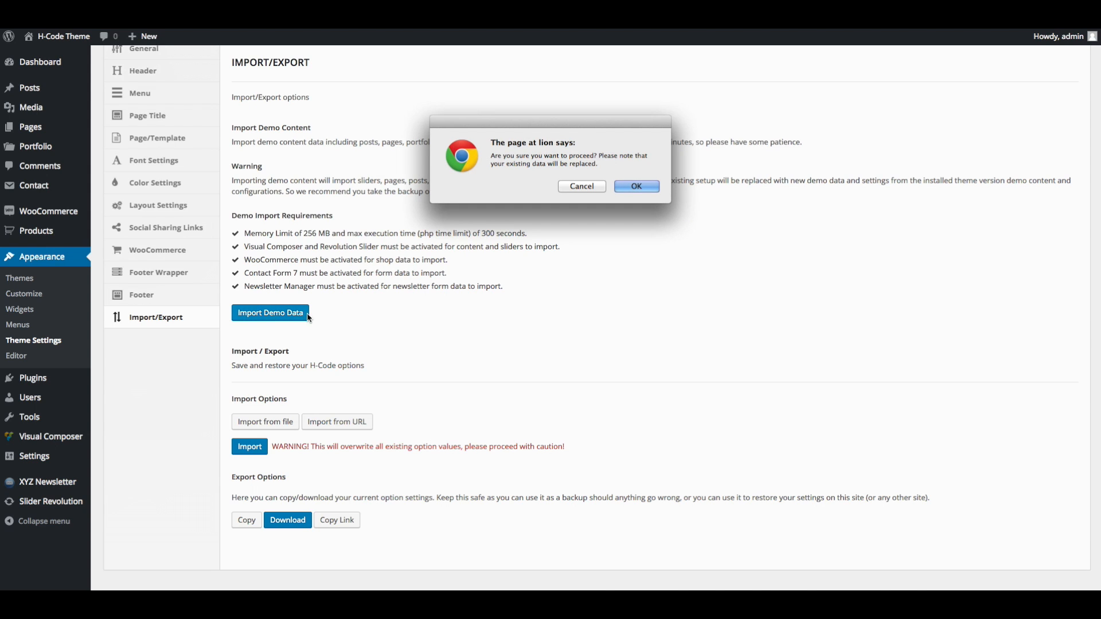
pyautogui.click(636, 186)
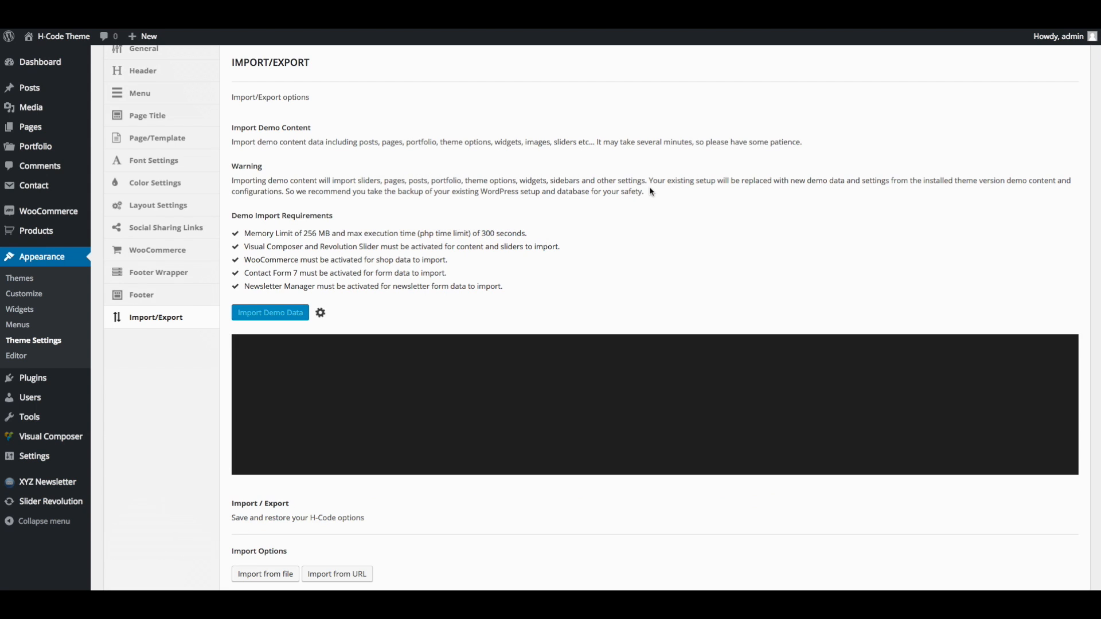
pyautogui.scroll(-3)
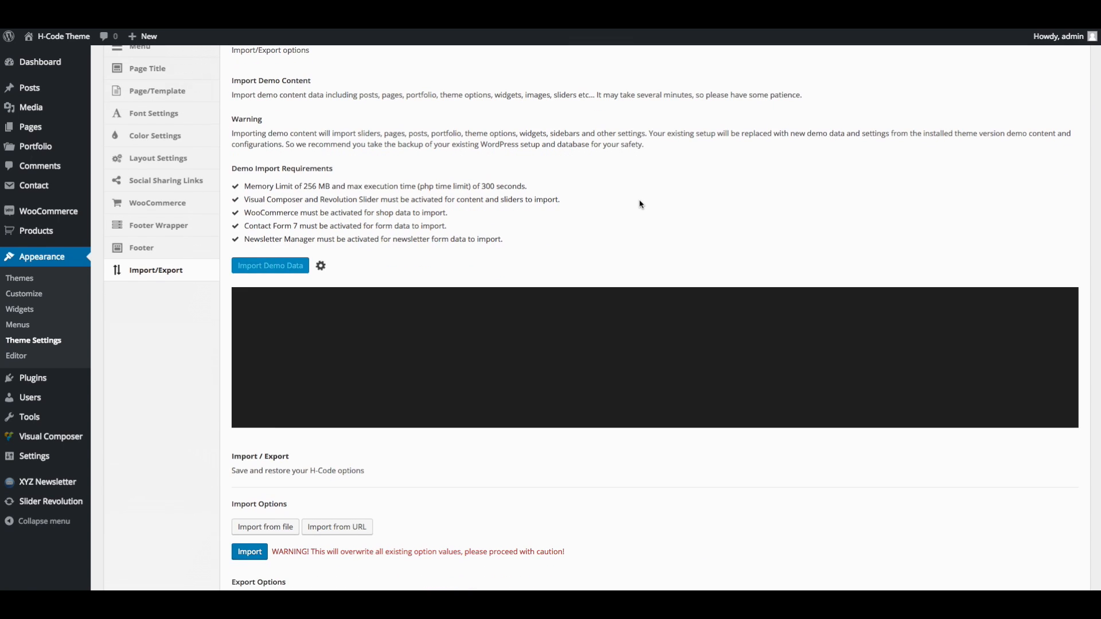
pyautogui.click(270, 265)
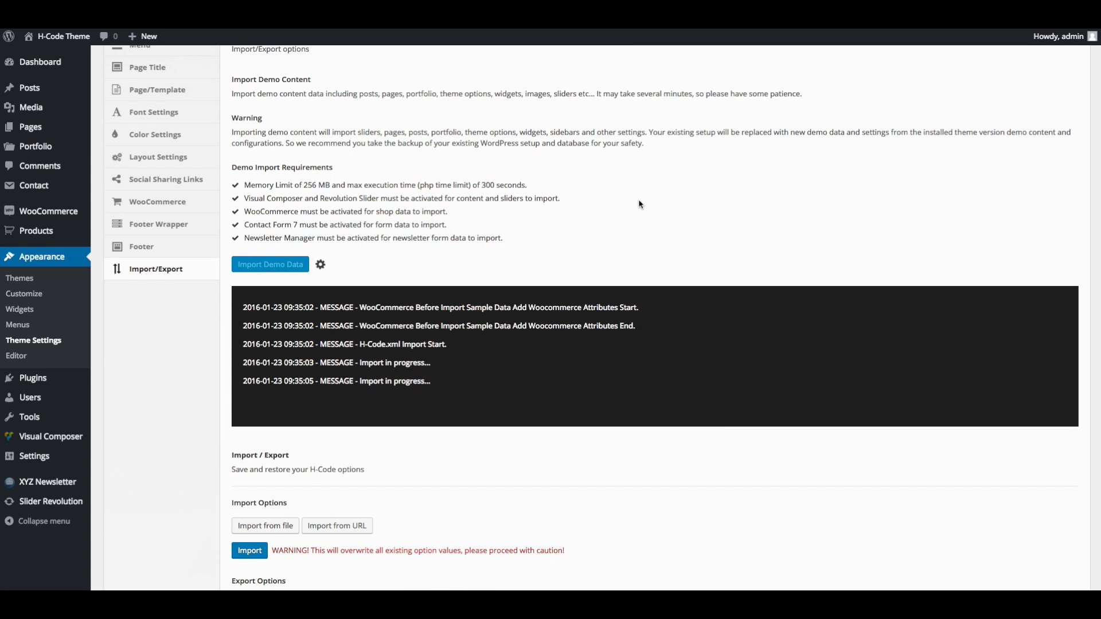